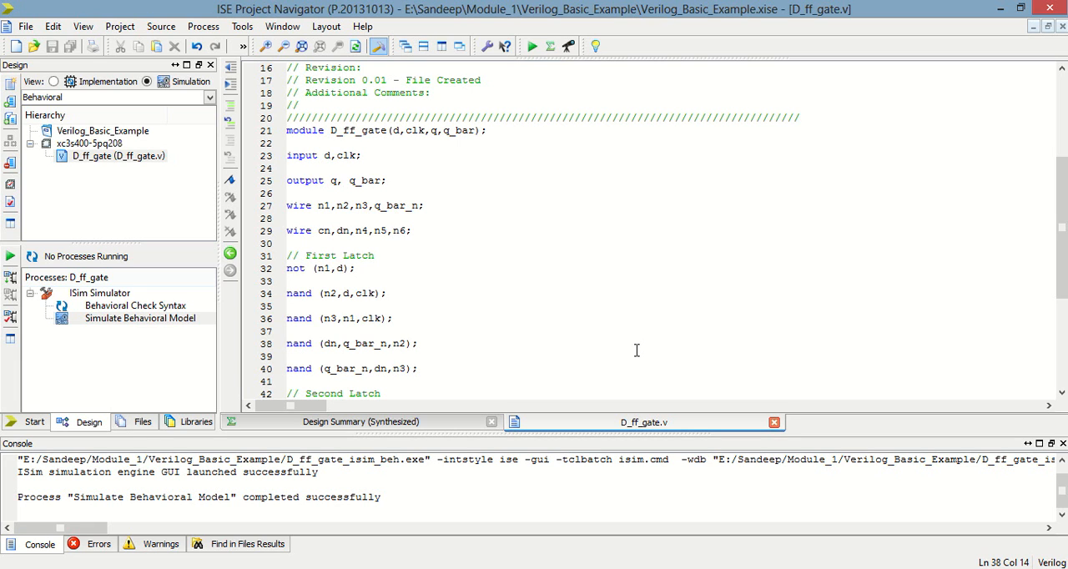
Review D_ff_gate.v through the second latch to endmodule and save it for re-parsing
left_click(367, 343)
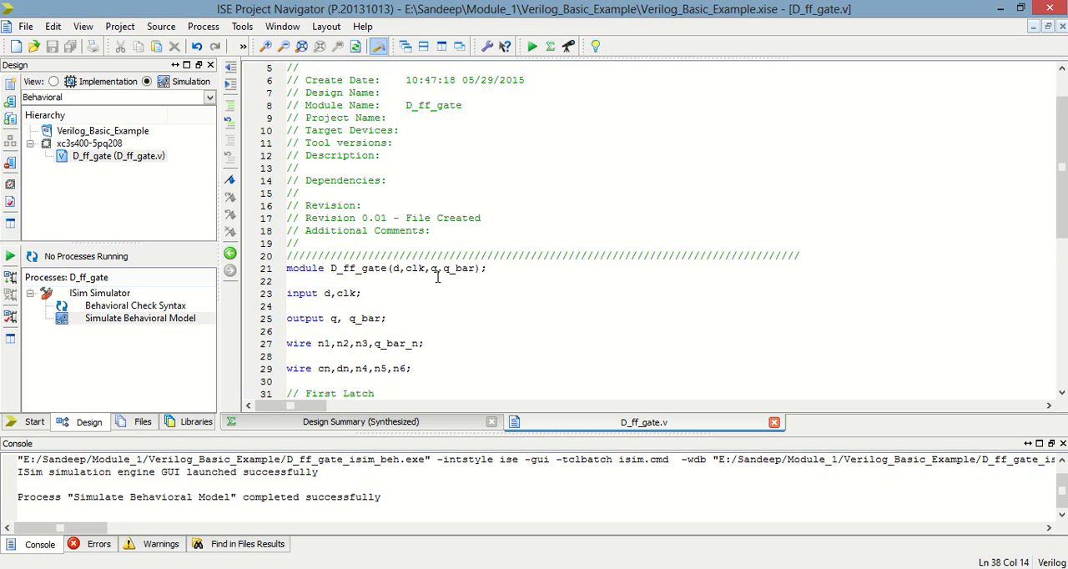
scroll("down", 3)
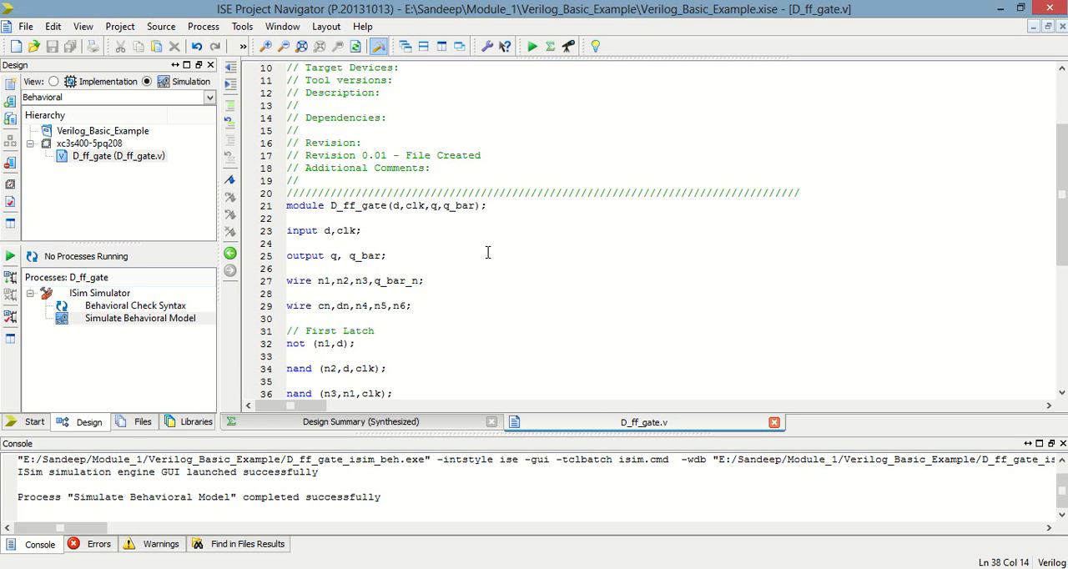
scroll("down", 3)
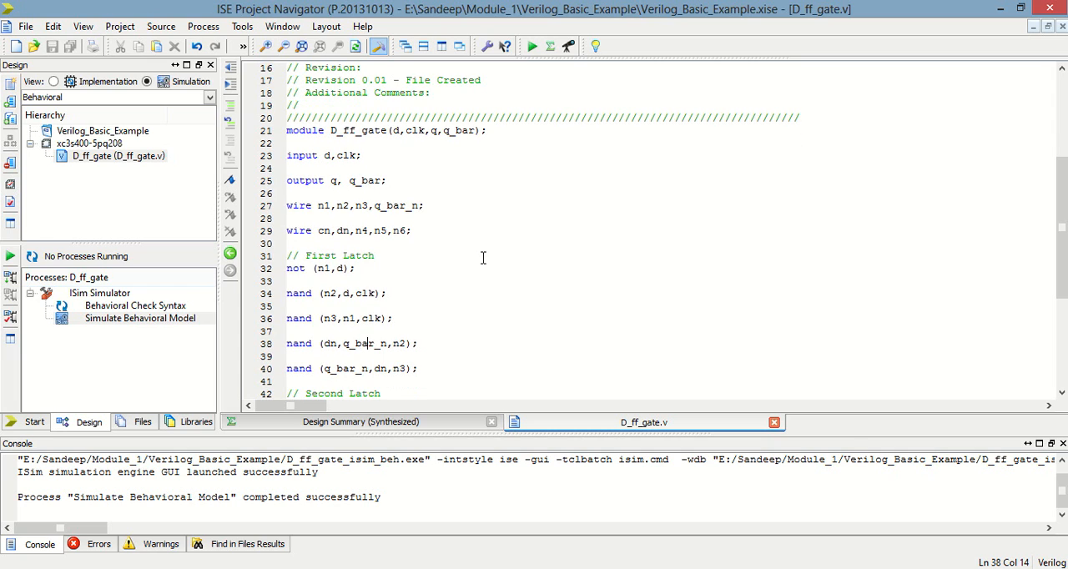
left_click(417, 130)
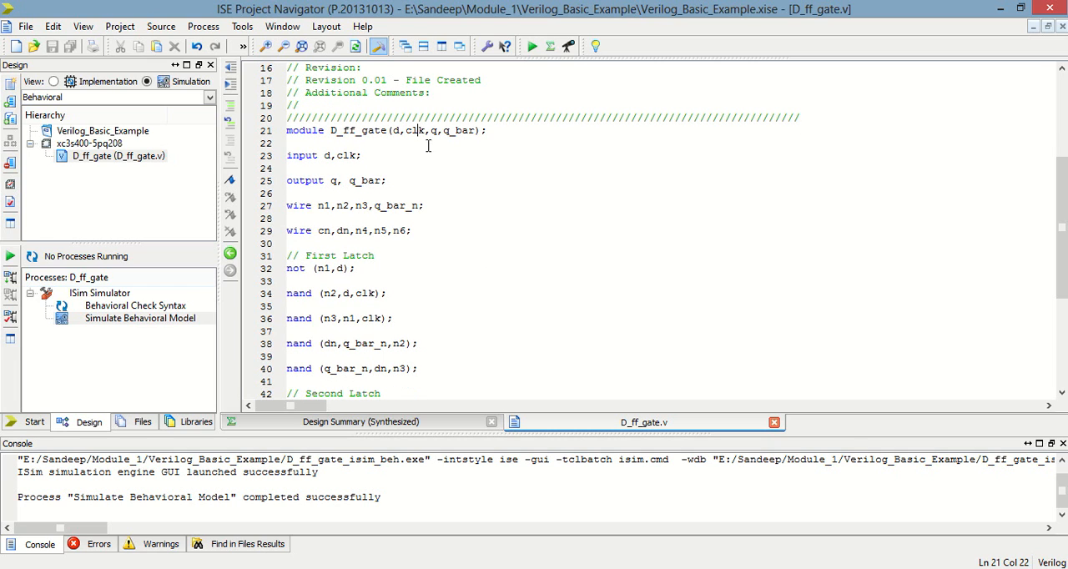
mouse_move(443, 159)
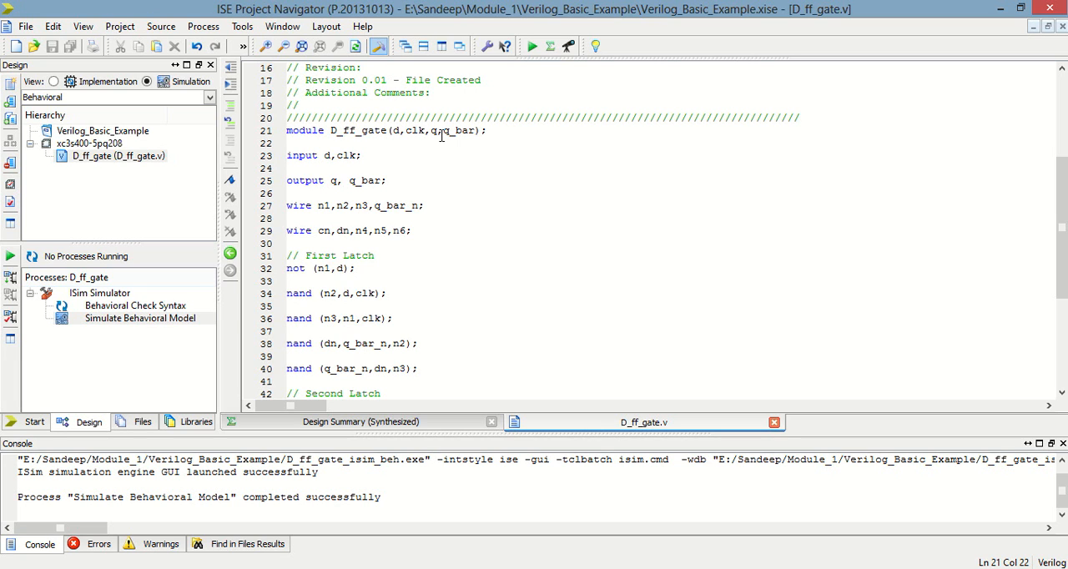
left_click(455, 131)
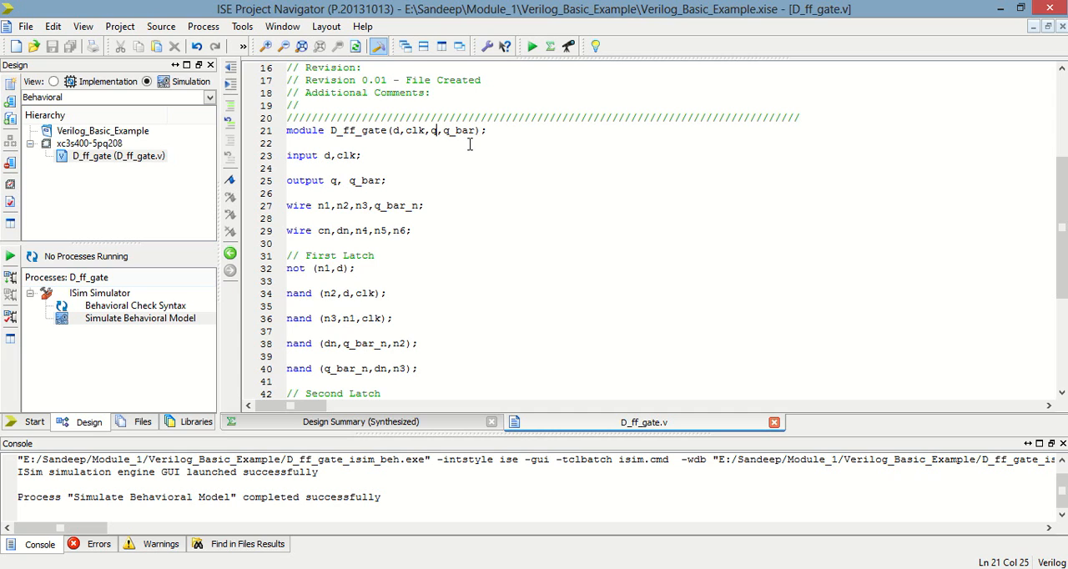
scroll("down", 3)
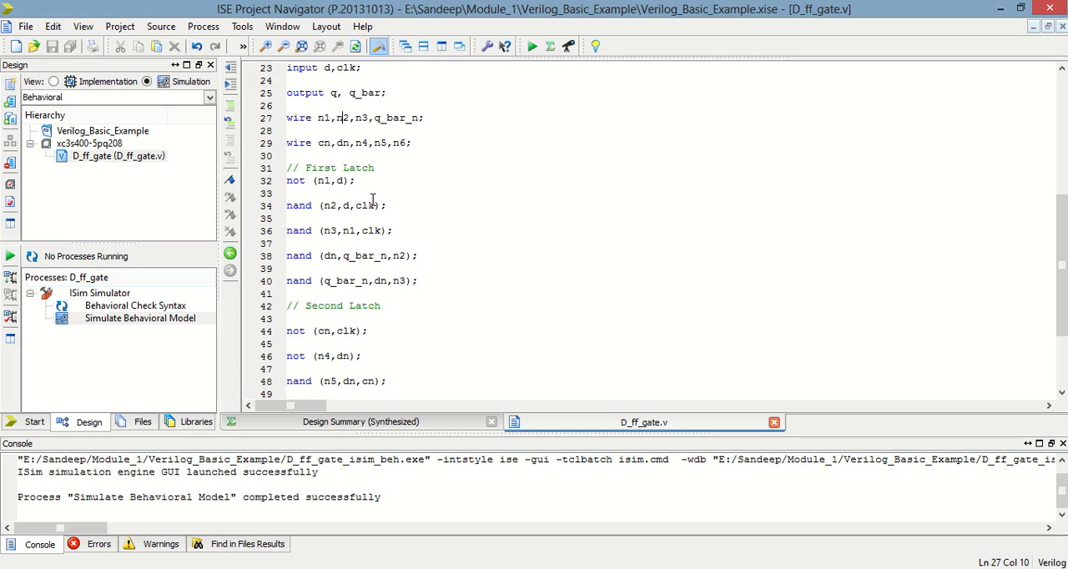
mouse_move(415, 215)
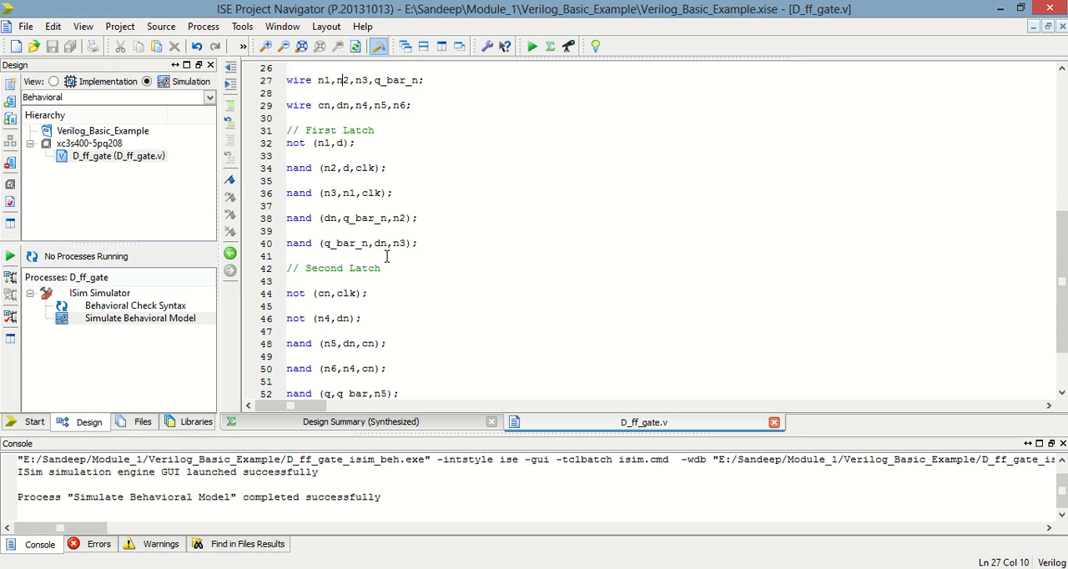
scroll("down", 3)
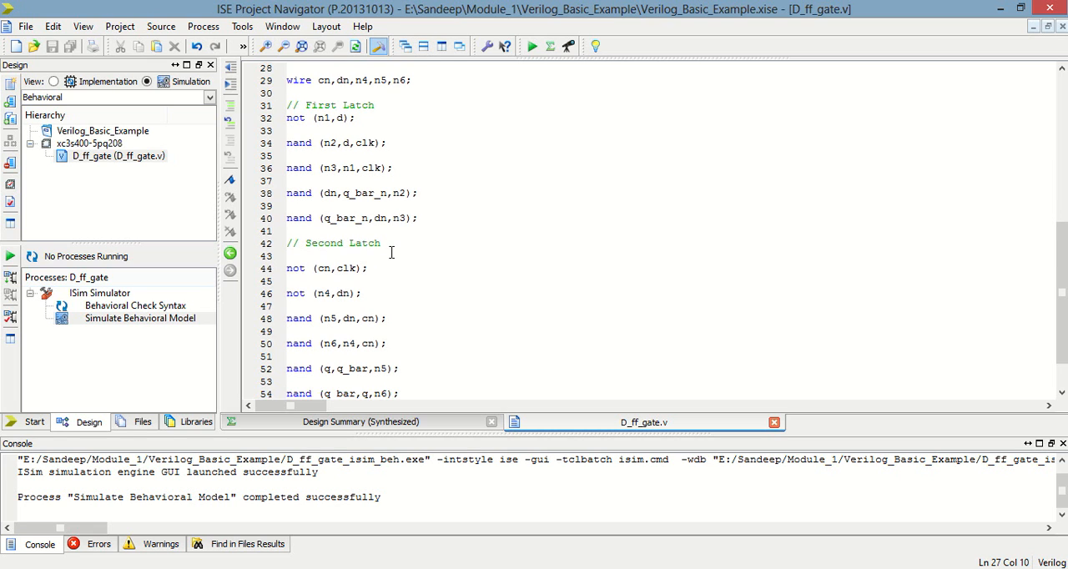
scroll("down", 3)
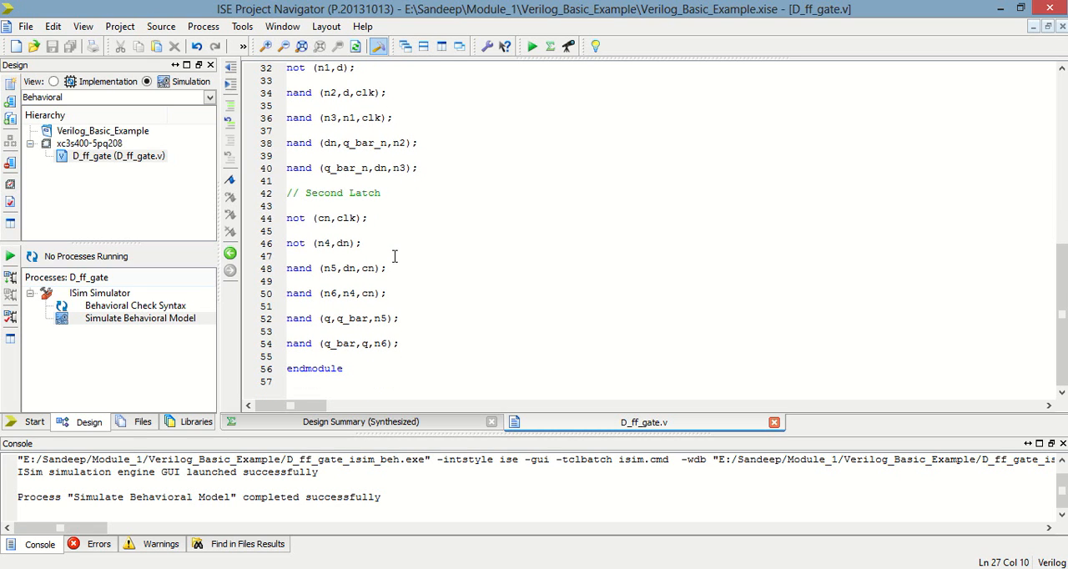
mouse_move(458, 312)
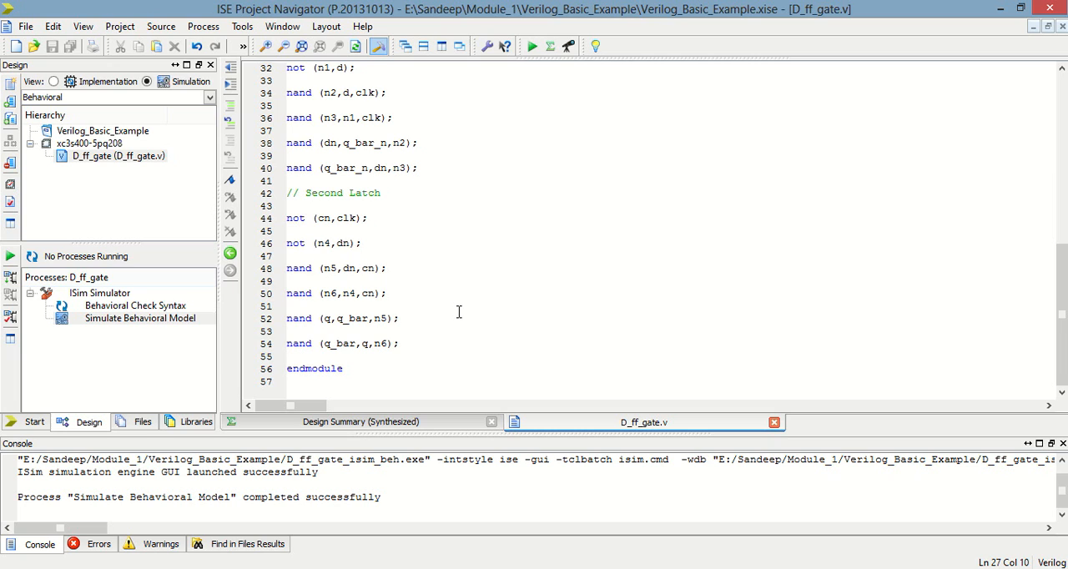
mouse_move(331, 343)
type("// First Latch")
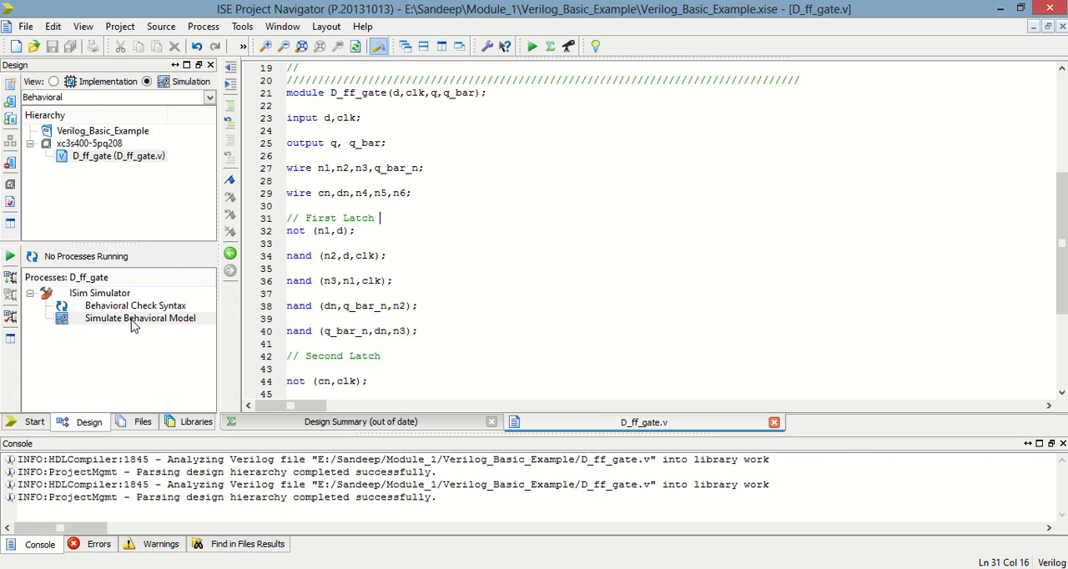
Run Synthesize - XST on D_ff_gate from the Implementation view
left_click(54, 81)
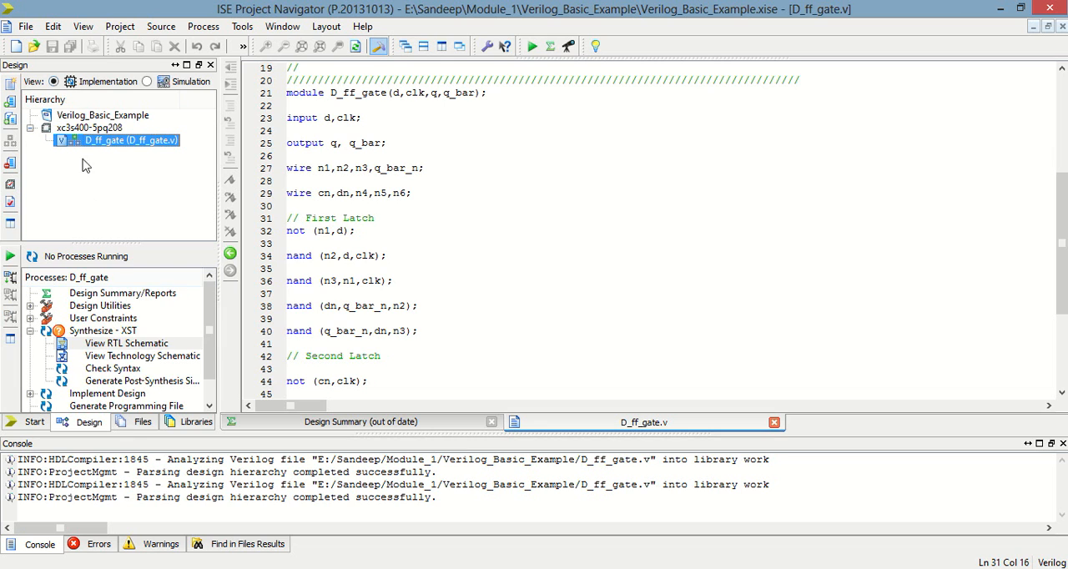
double_click(104, 330)
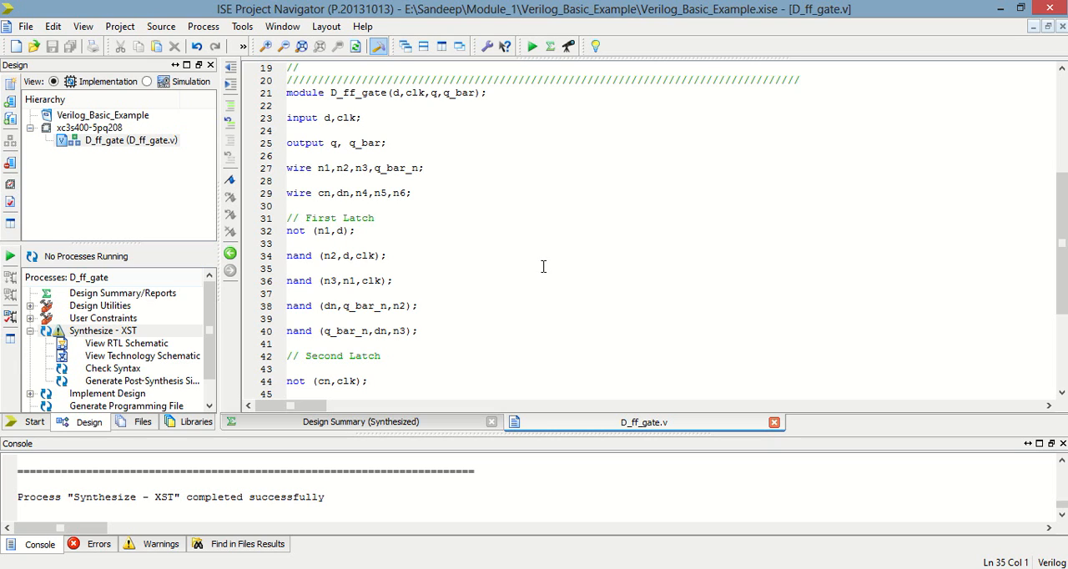
Launch the ISim behavioral simulation of D_ff_gate from the Simulation view
left_click(148, 81)
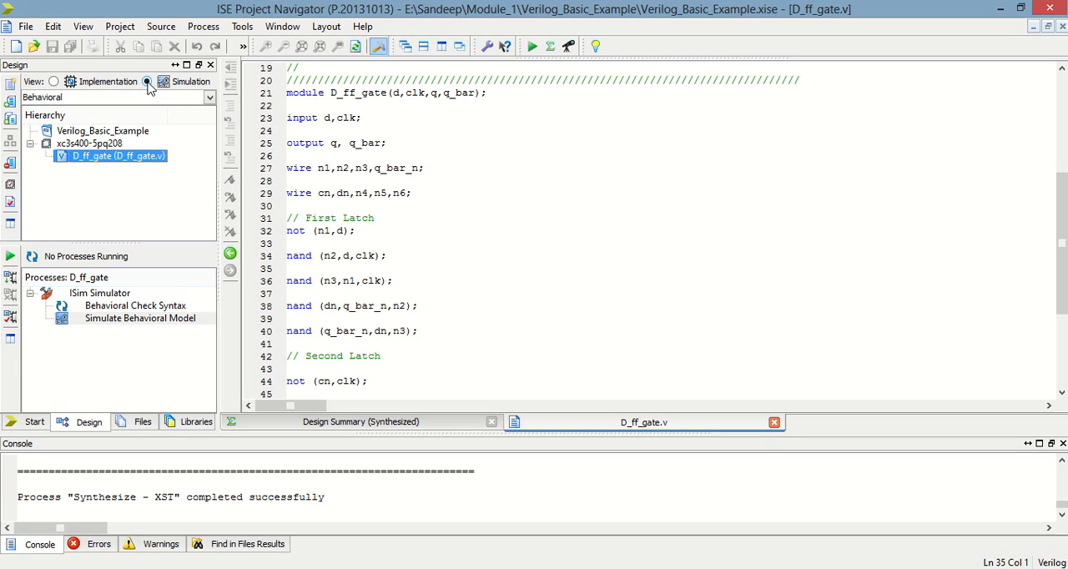
left_click(148, 81)
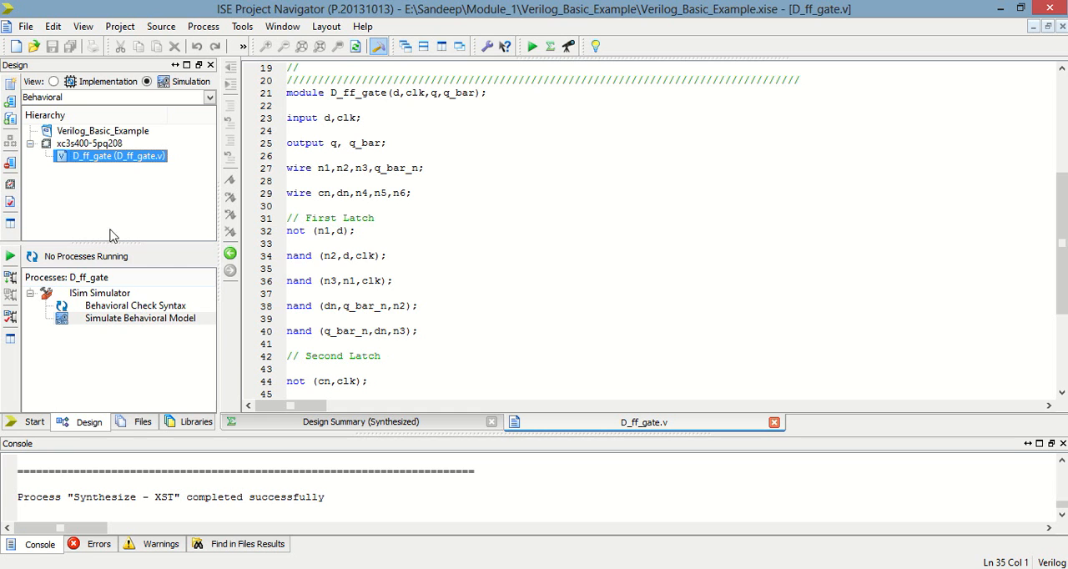
double_click(140, 318)
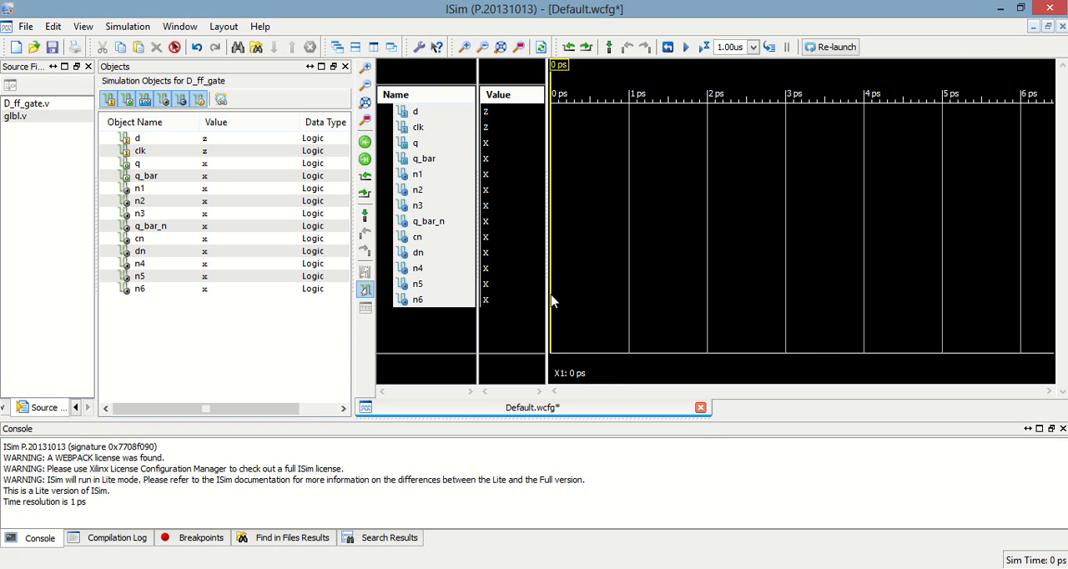
Force clk as a clock with leading 1, trailing 0, offset 0, and 40 ns period
left_click(684, 47)
type("1")
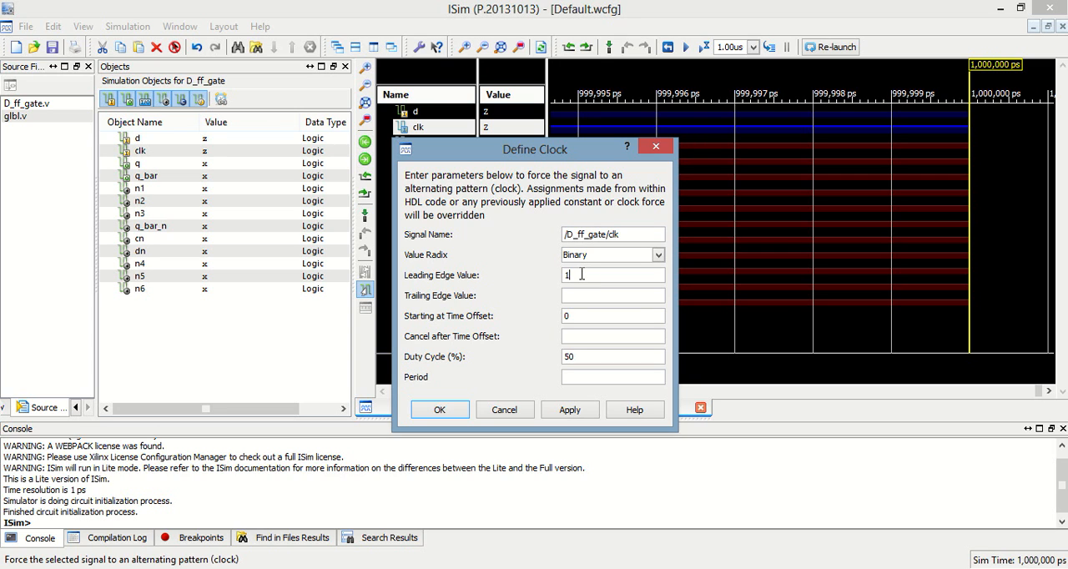
type("0")
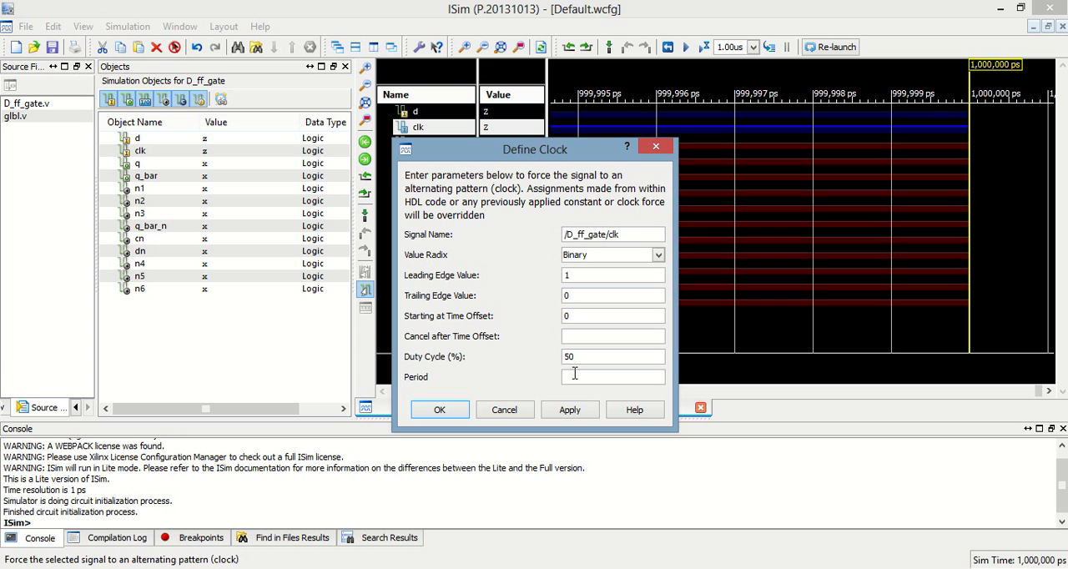
type("40000")
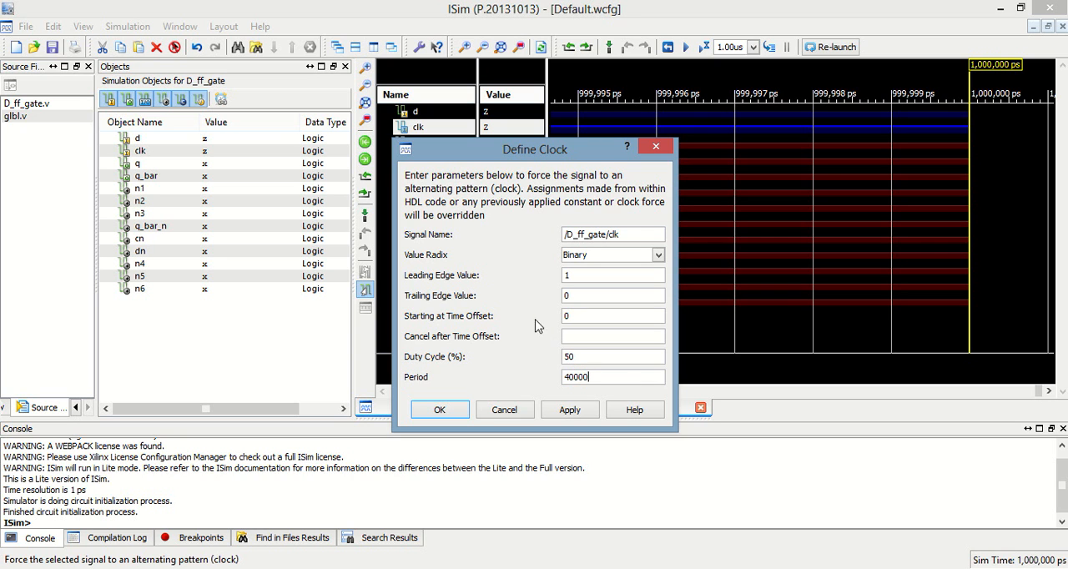
left_click(439, 409)
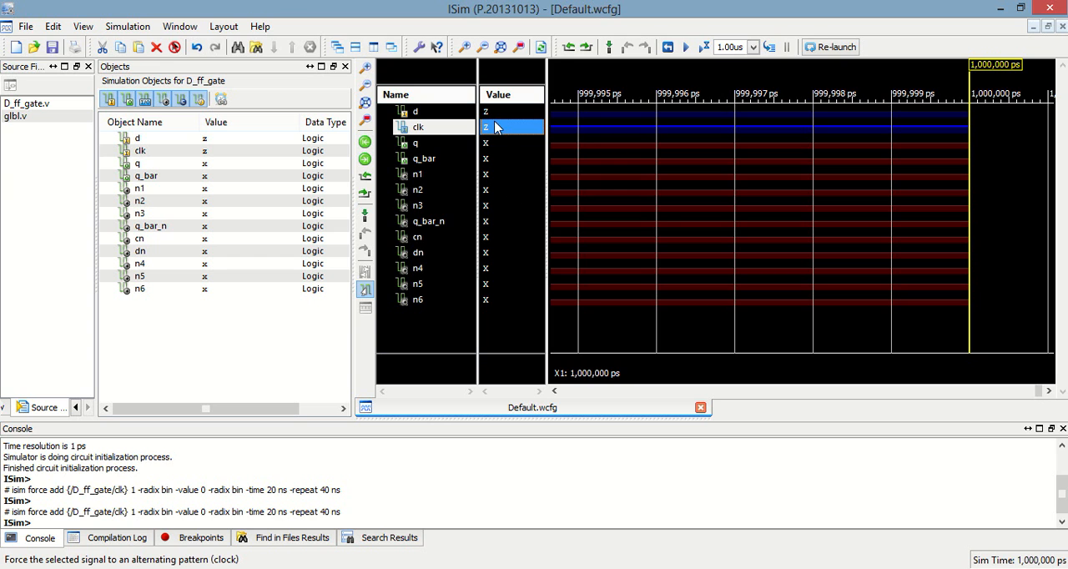
Force d as a 1/0 clock with 75 ns period, then run another 1 us
right_click(414, 110)
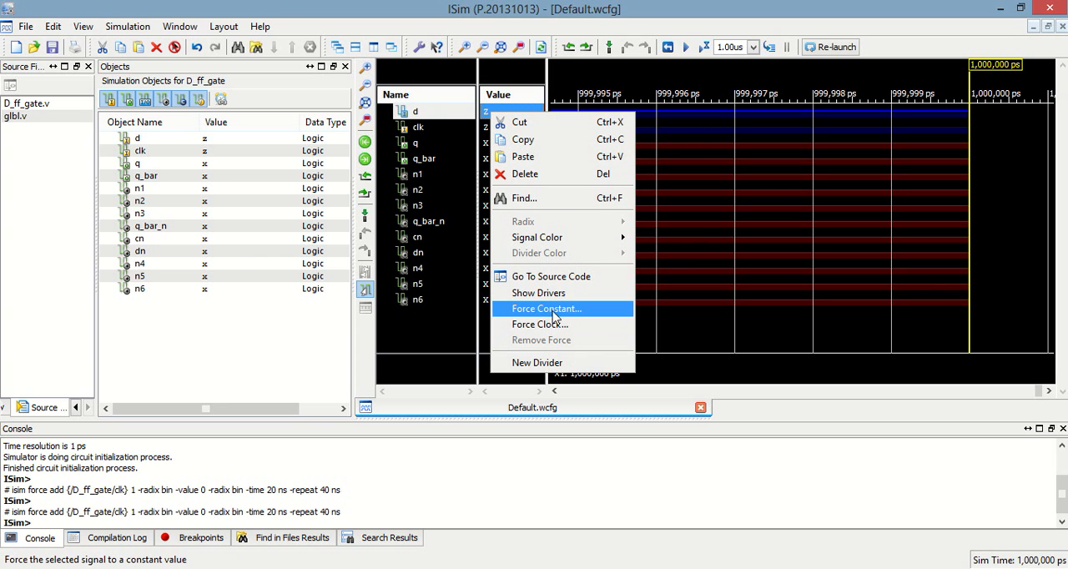
left_click(539, 324)
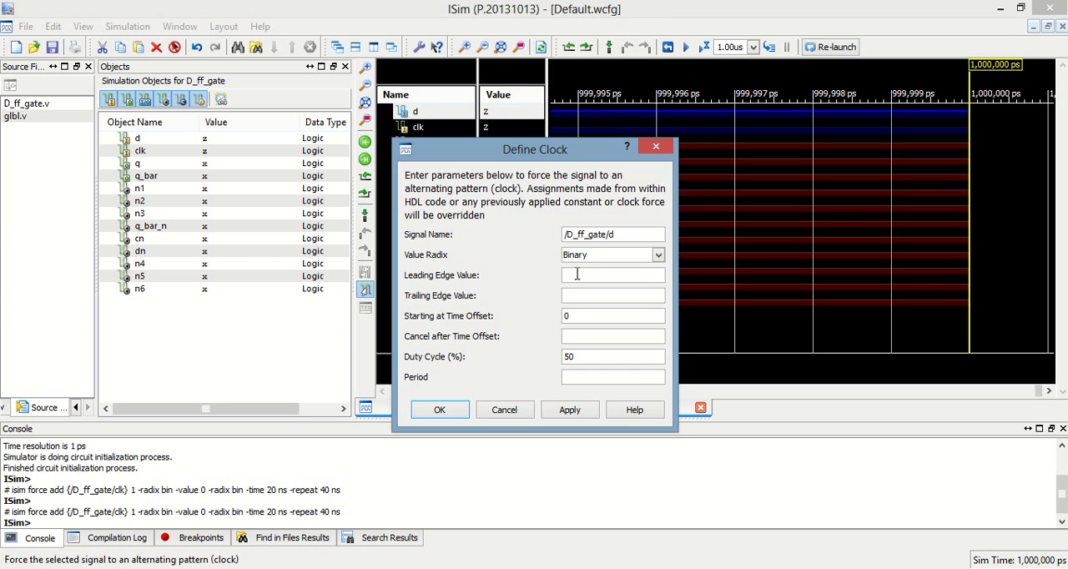
type("1")
type("0")
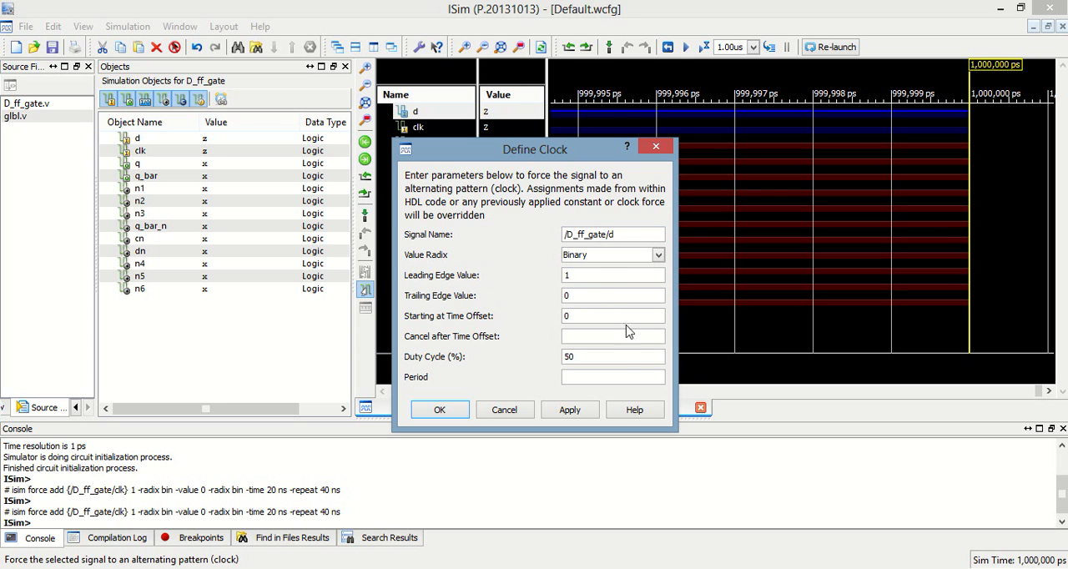
type("75000")
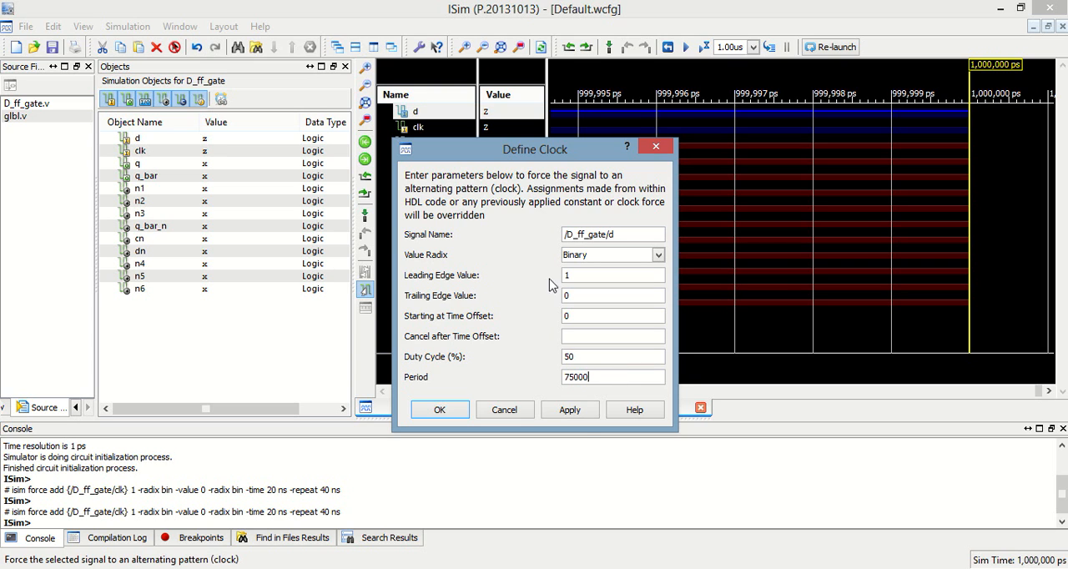
left_click(439, 409)
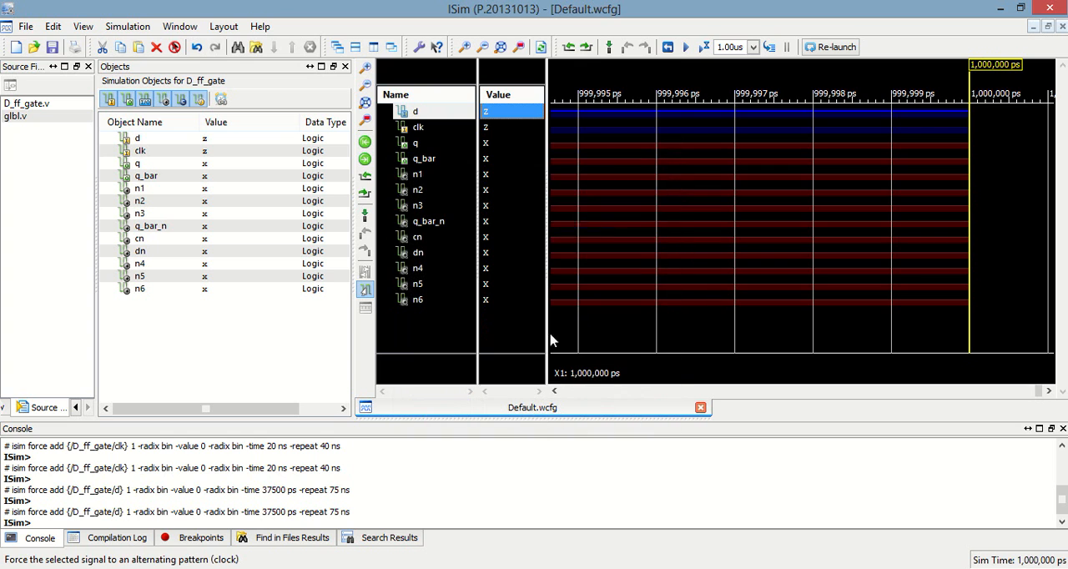
left_click(699, 47)
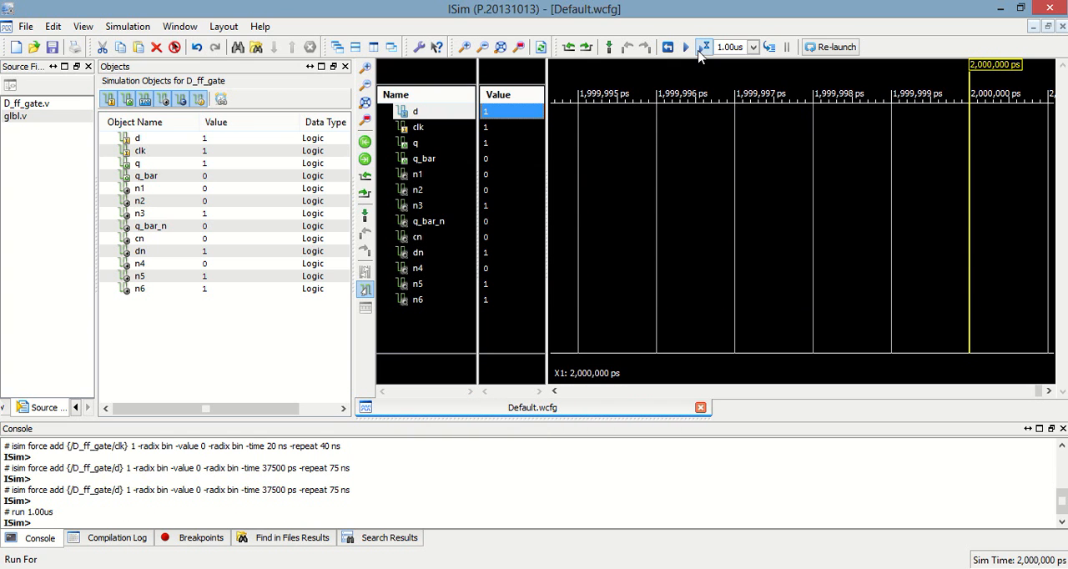
Zoom the waveform to full view and place the time marker at 1,540 ns
left_click(704, 47)
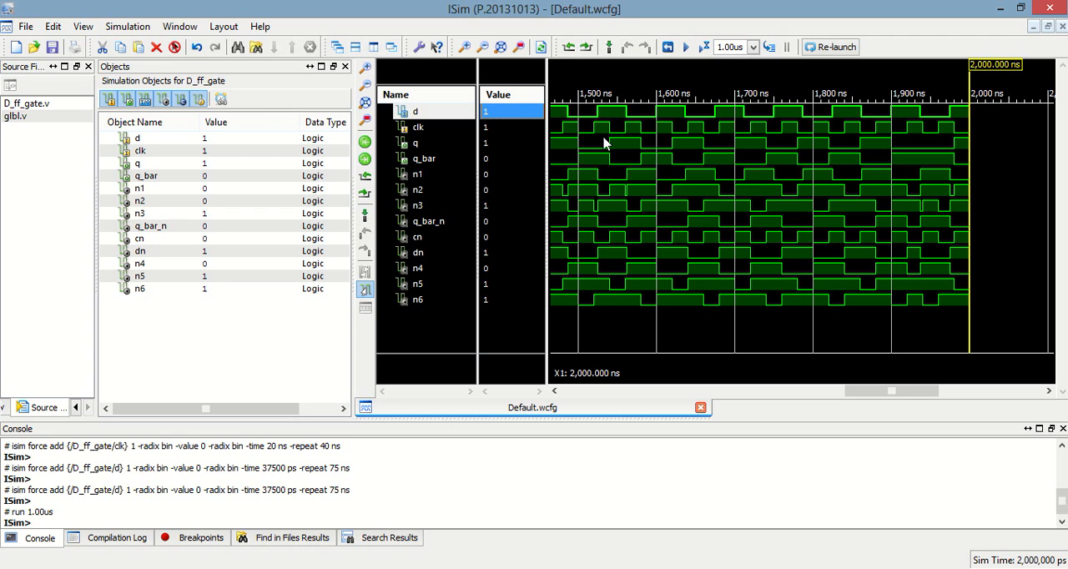
left_click(634, 113)
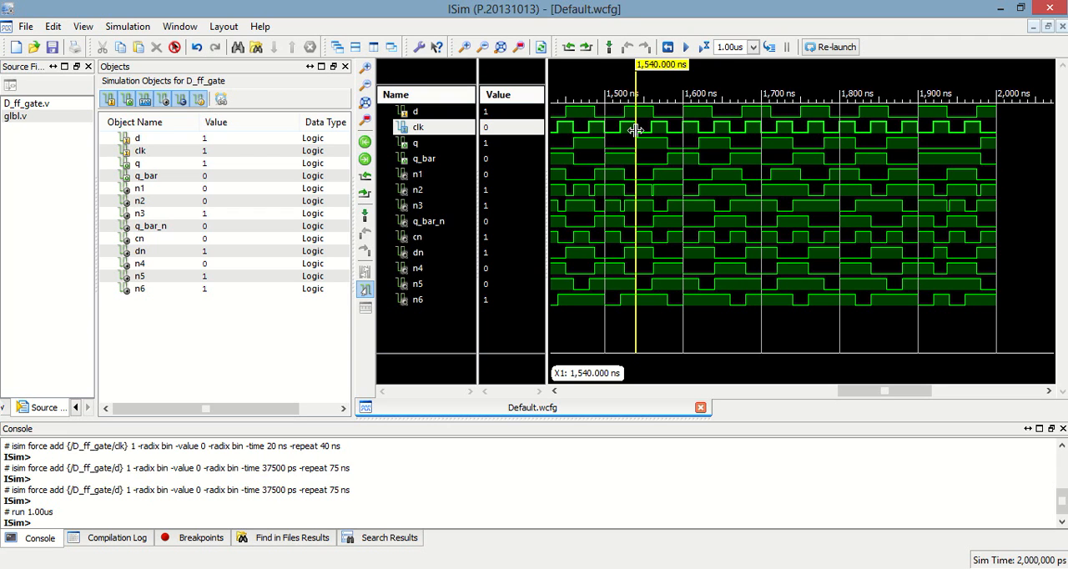
mouse_move(634, 125)
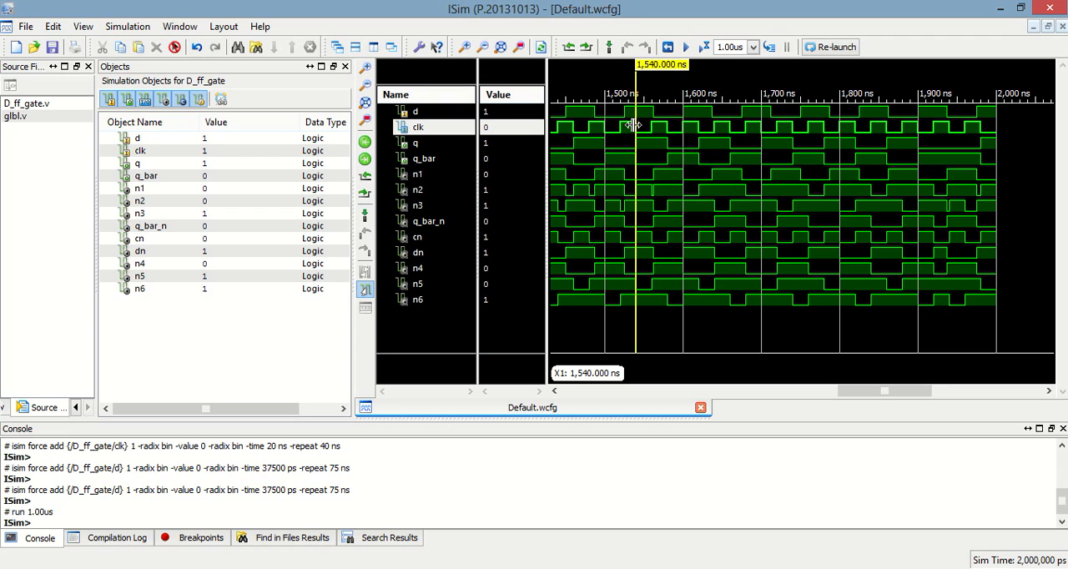
mouse_move(628, 131)
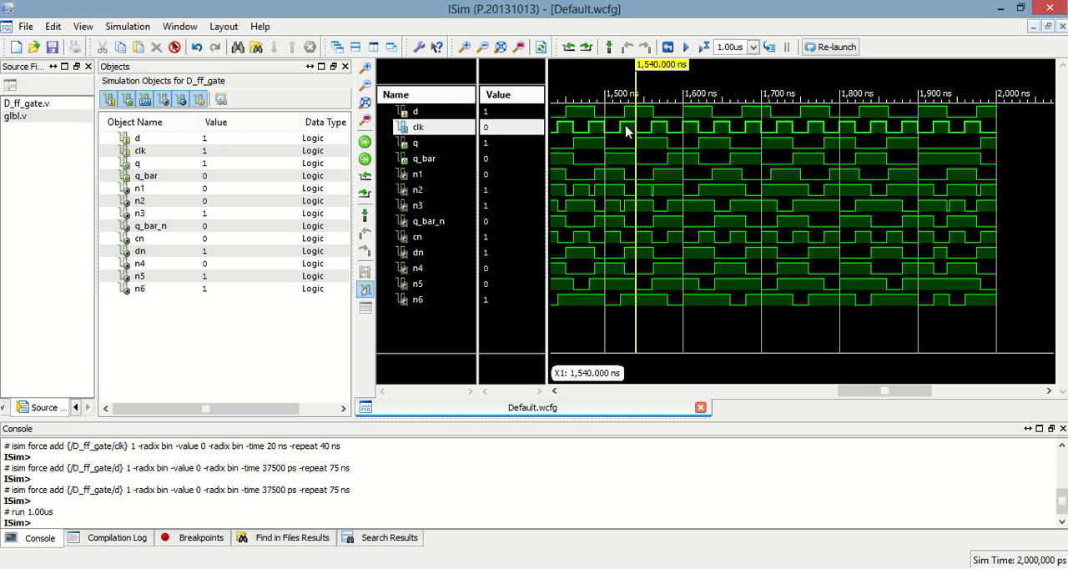
mouse_move(480, 155)
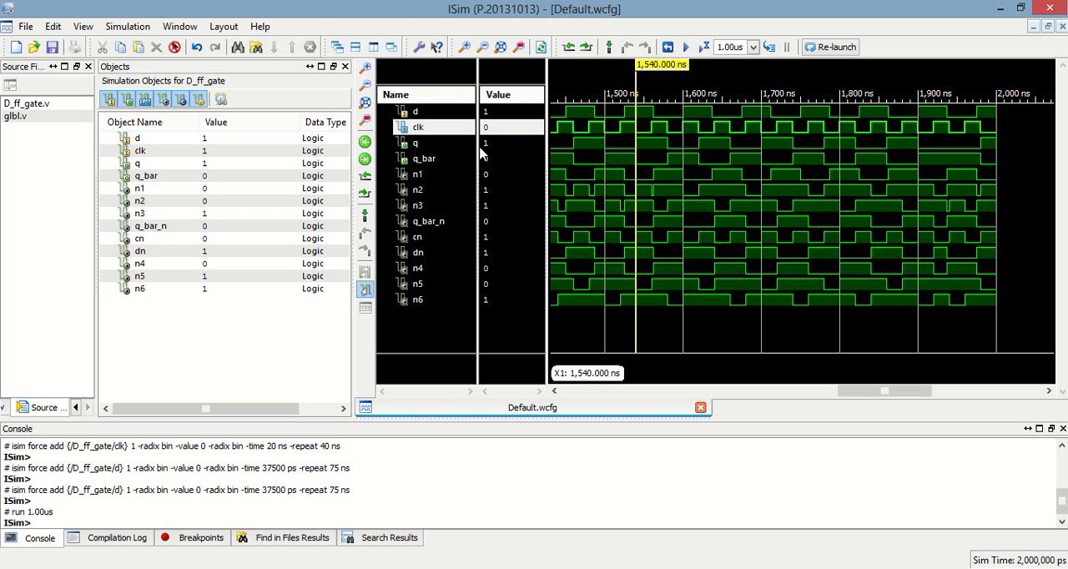
mouse_move(455, 128)
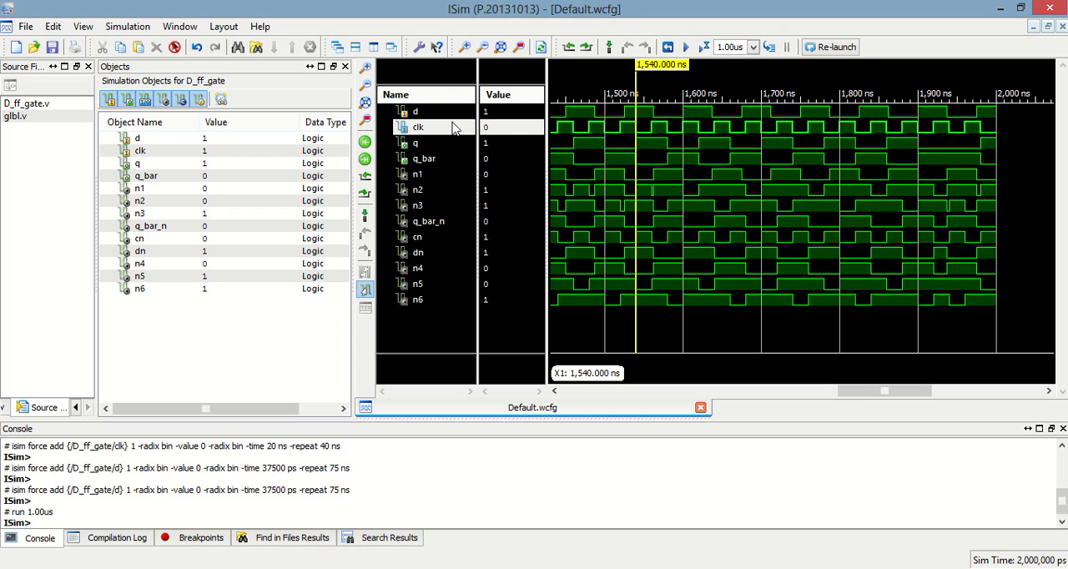
mouse_move(651, 145)
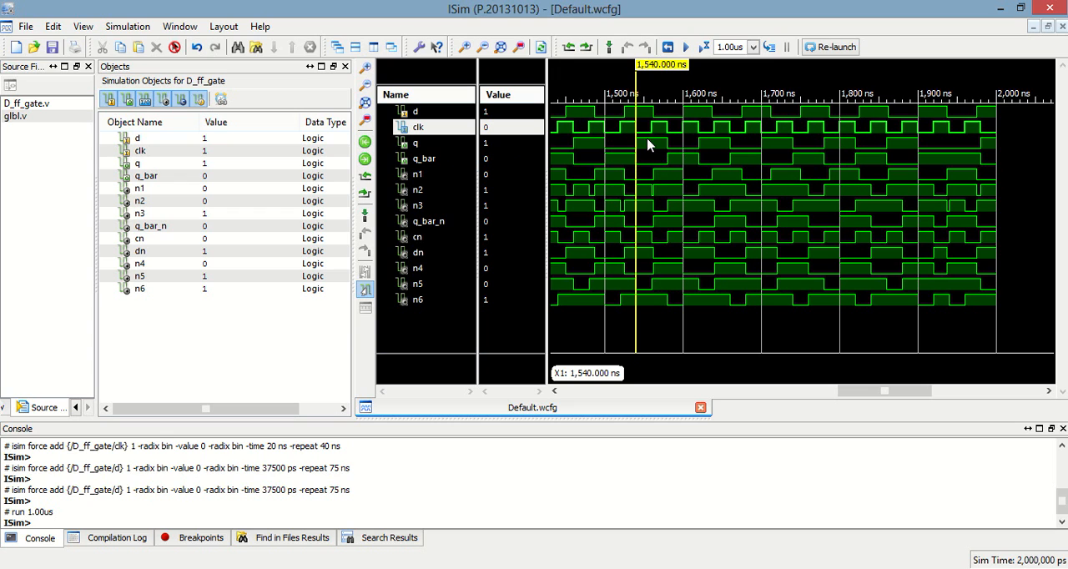
mouse_move(641, 121)
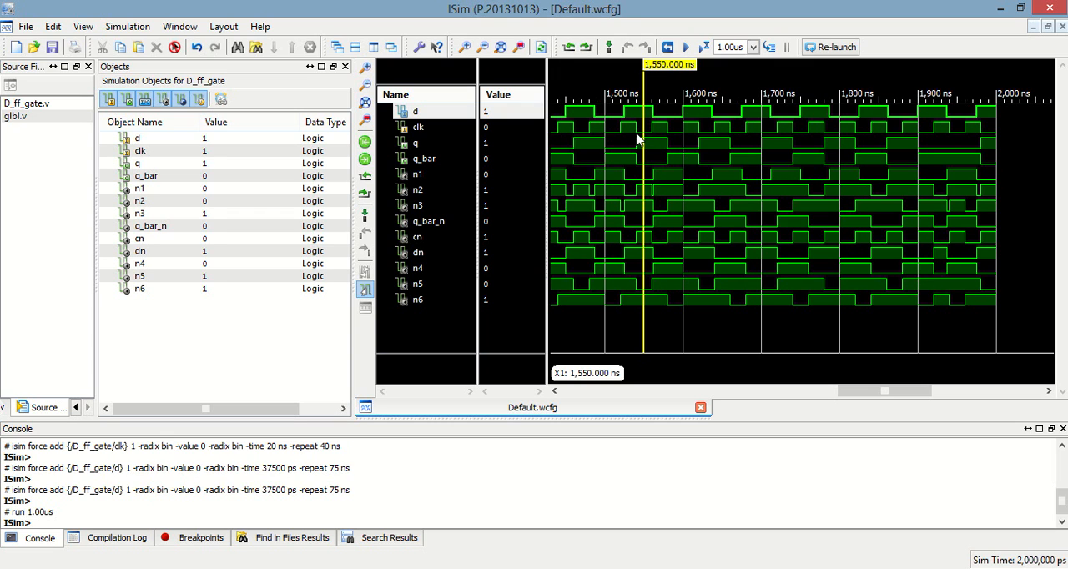
mouse_move(636, 136)
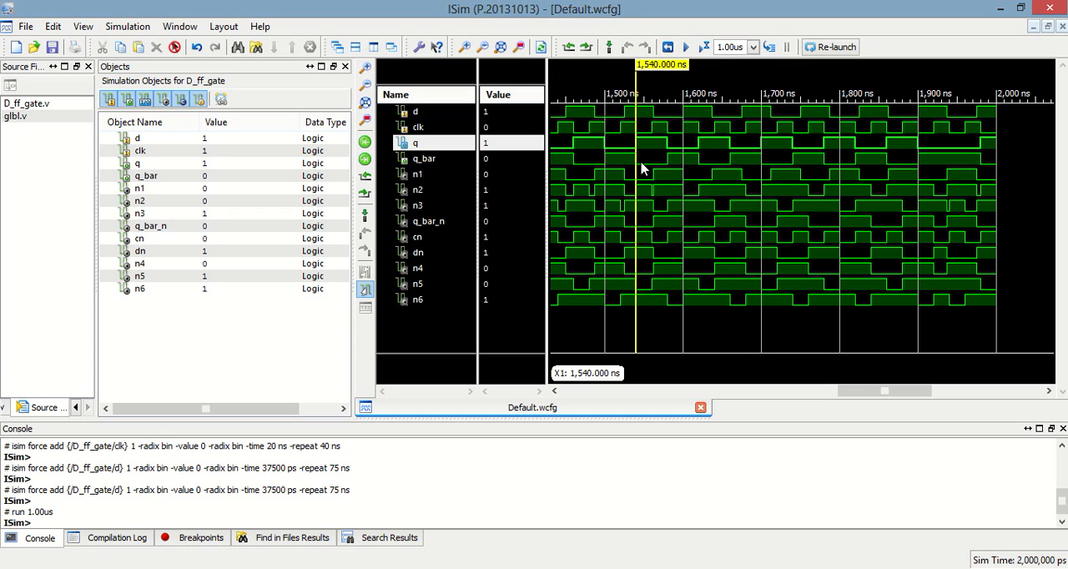
mouse_move(667, 125)
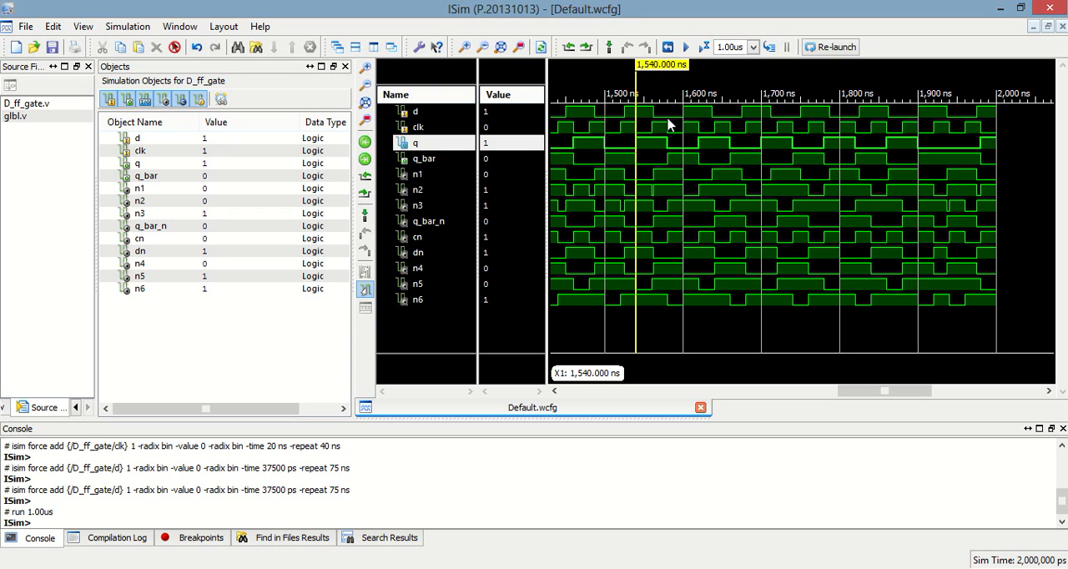
Move the time marker to 1,580 ns and select q to compare with d
left_click(669, 133)
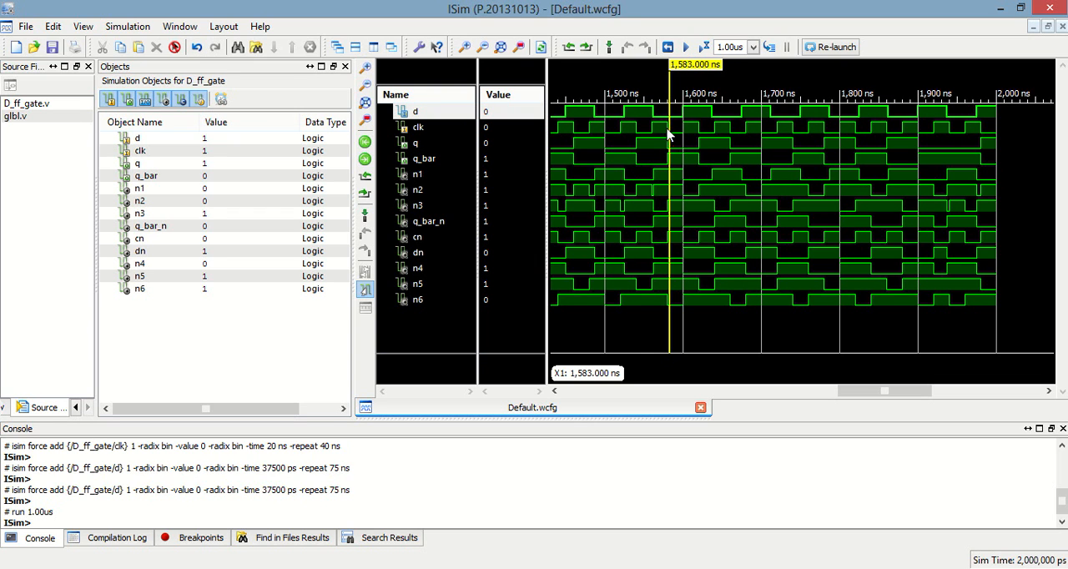
left_click(667, 126)
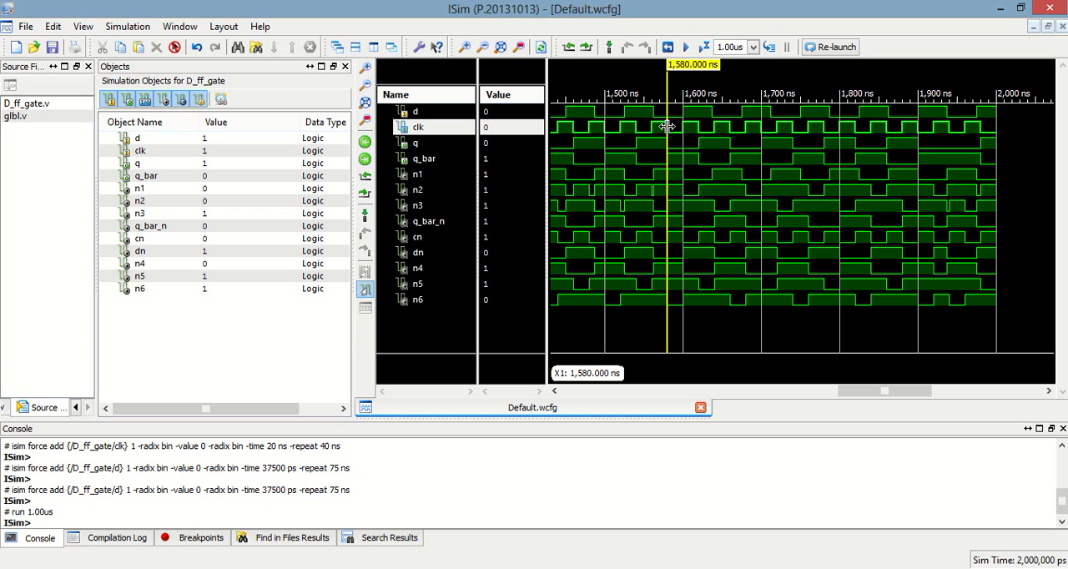
mouse_move(676, 153)
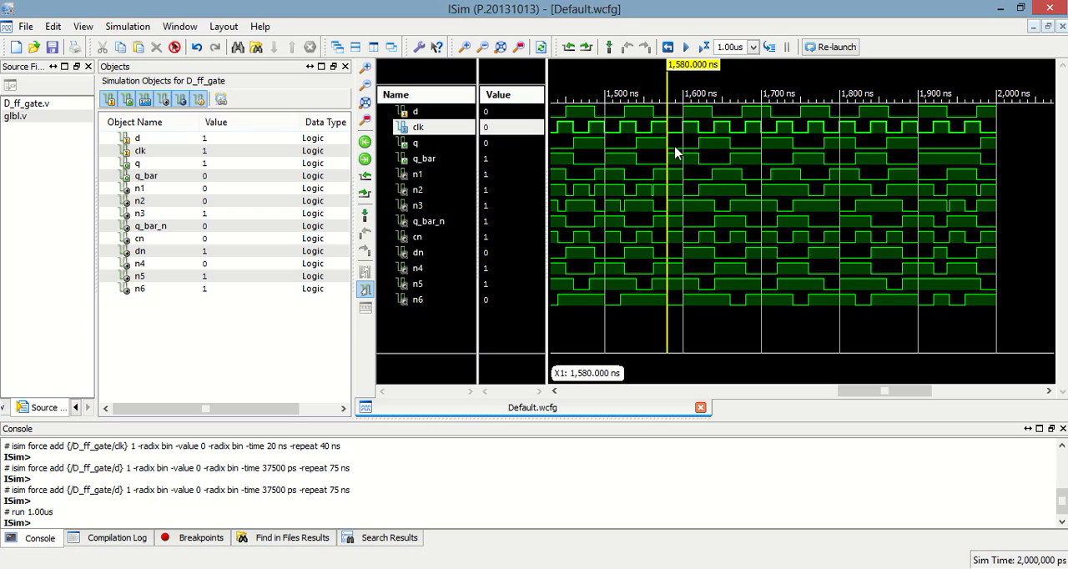
left_click(416, 143)
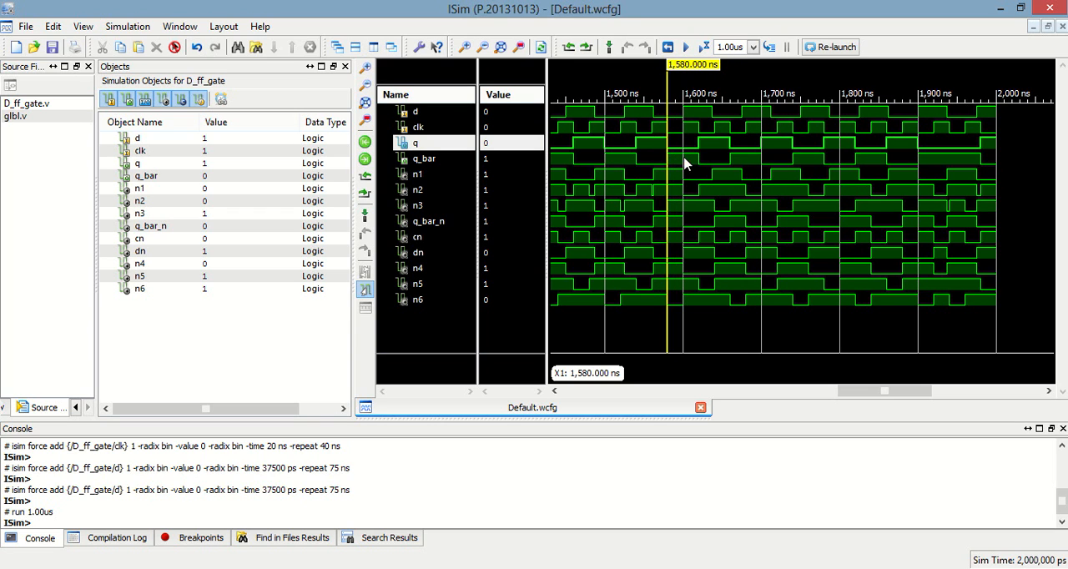
mouse_move(697, 153)
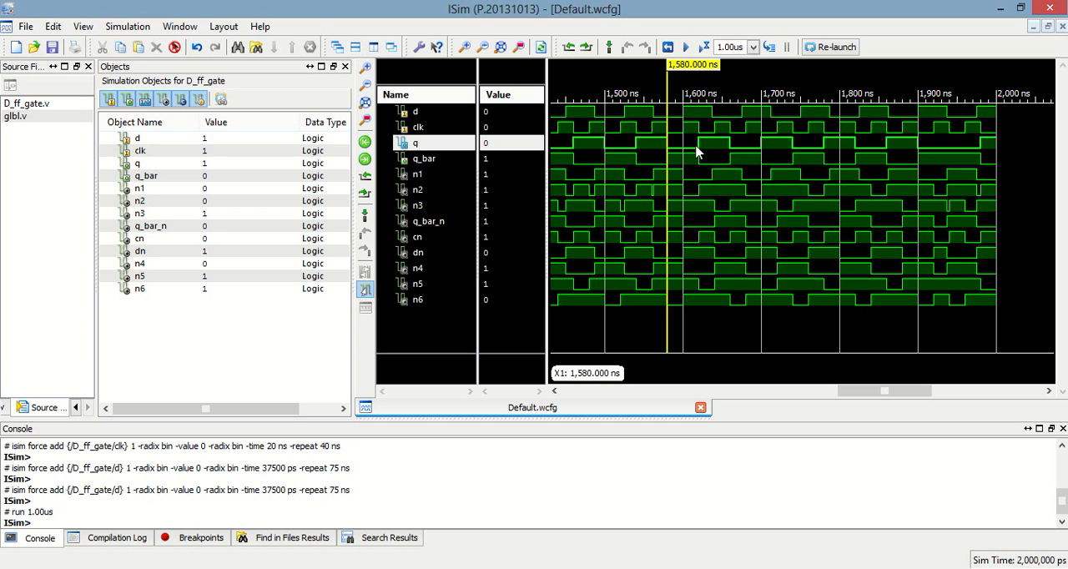